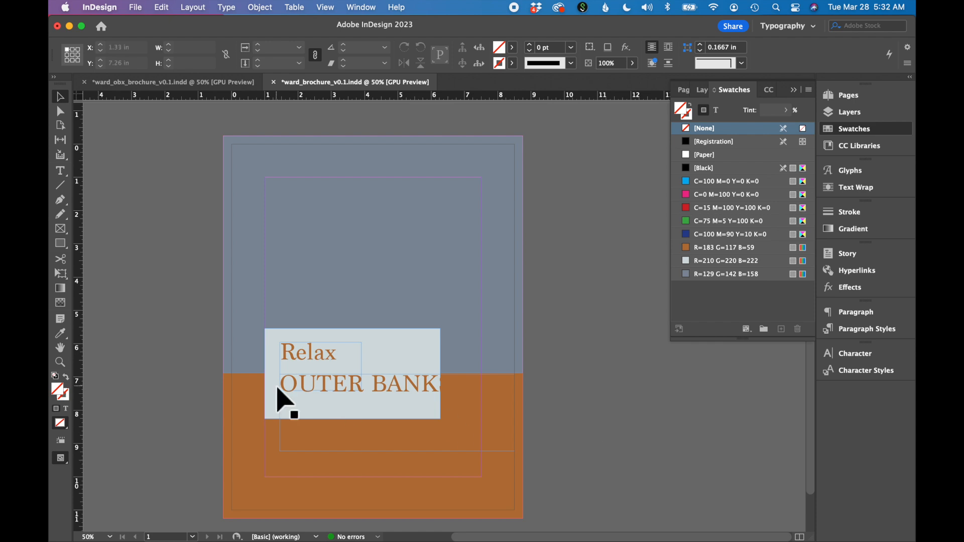
pyautogui.moveTo(910, 362)
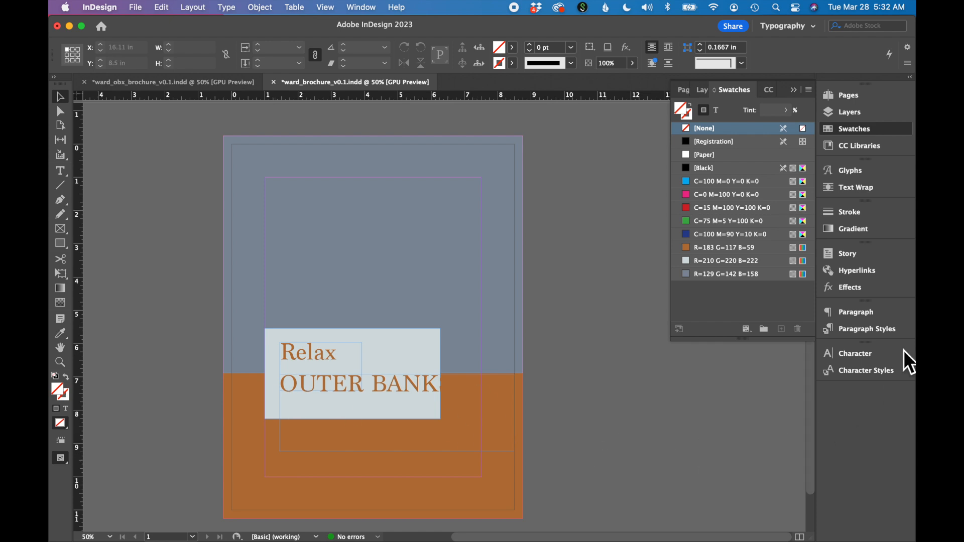
# Show the Character panel and select the Relax text frame, currently set in Marion.
pyautogui.click(854, 353)
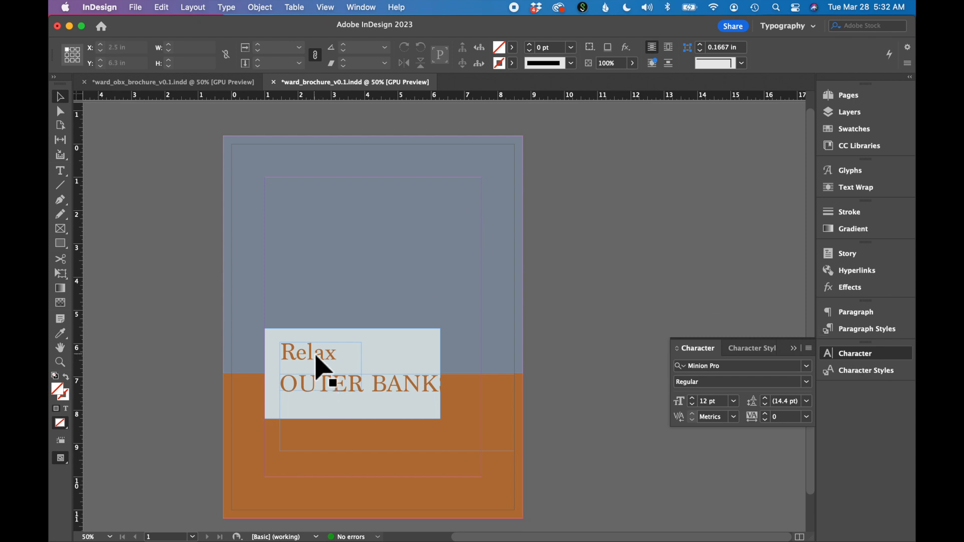
pyautogui.click(319, 375)
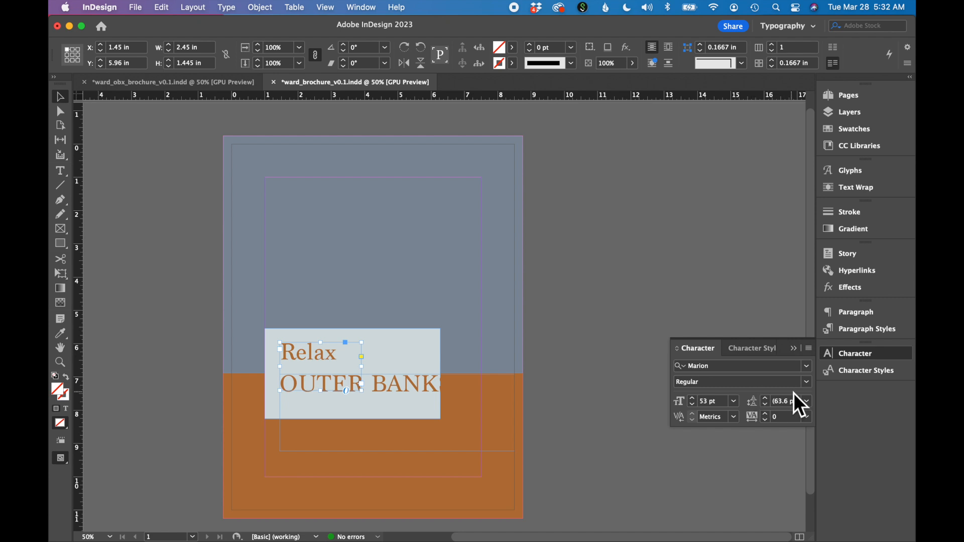
pyautogui.moveTo(745, 375)
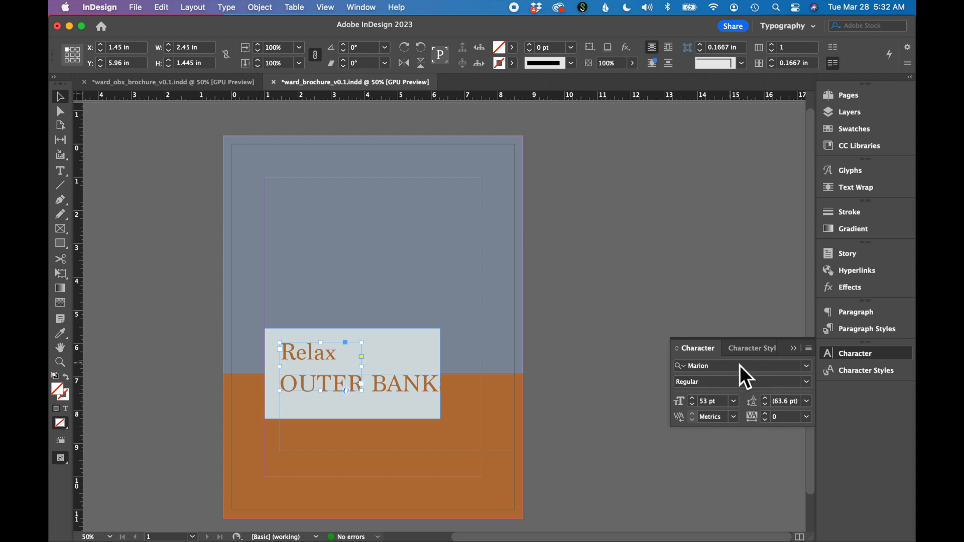
# Browse the Find More list of Adobe Fonts and filter it to the Didot LT Pro styles.
pyautogui.click(807, 365)
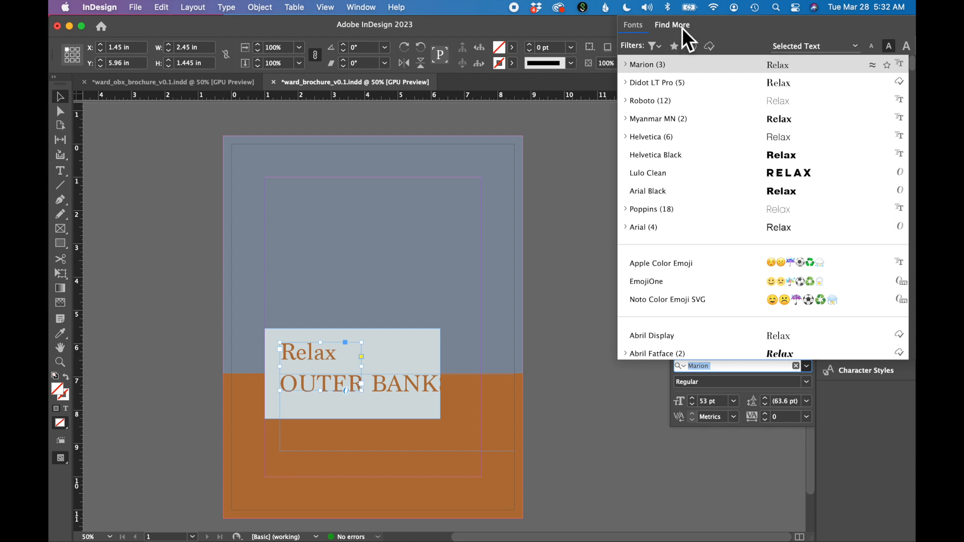
pyautogui.click(672, 24)
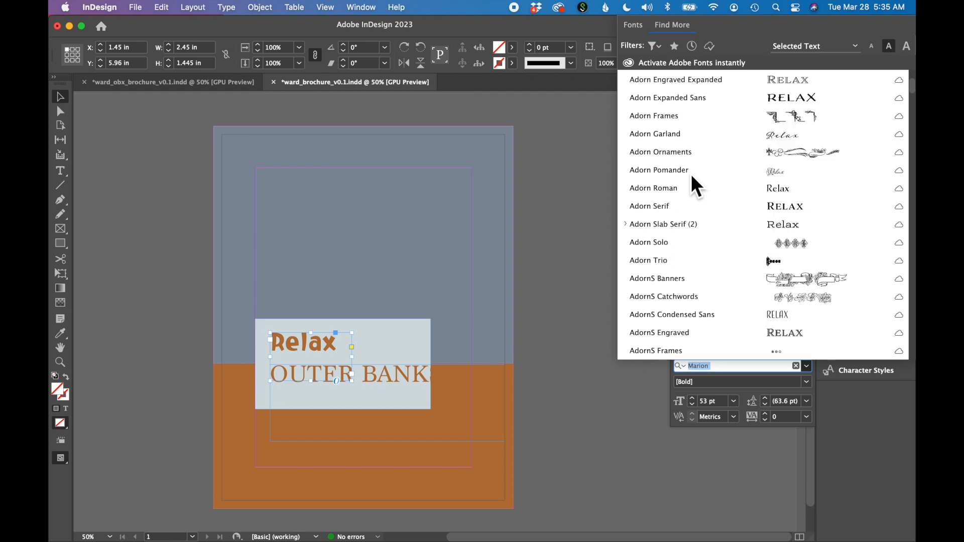
pyautogui.scroll(3)
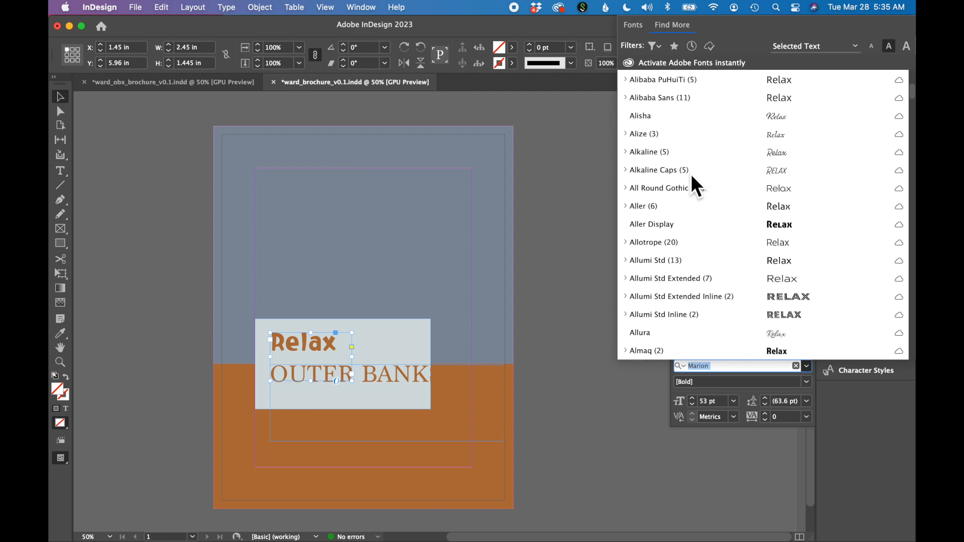
pyautogui.scroll(-3)
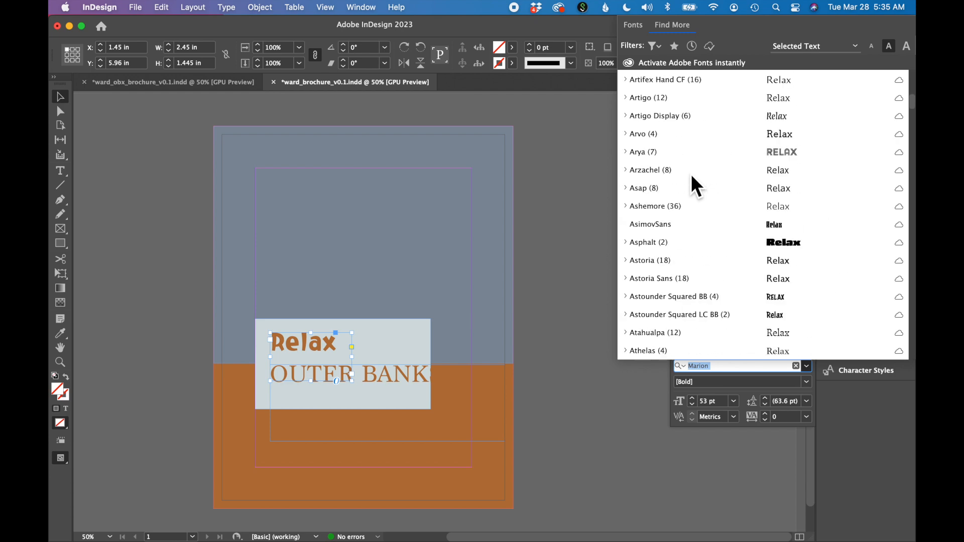
pyautogui.scroll(-3)
pyautogui.write('didot')
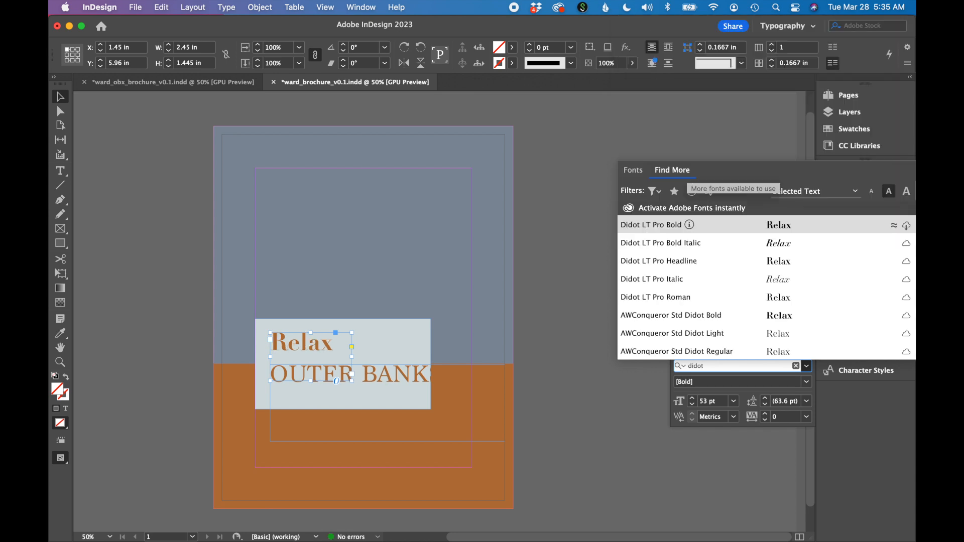
pyautogui.moveTo(652, 243)
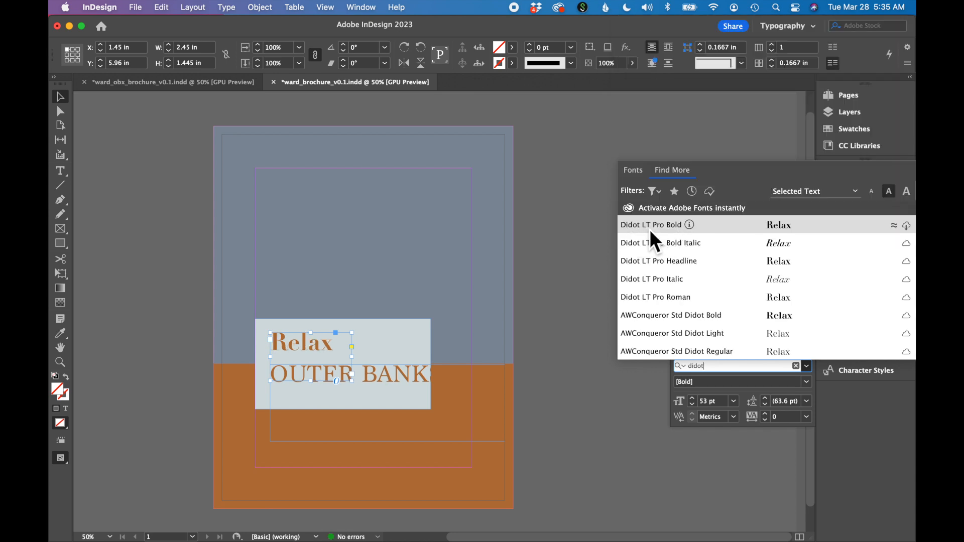
pyautogui.moveTo(800, 235)
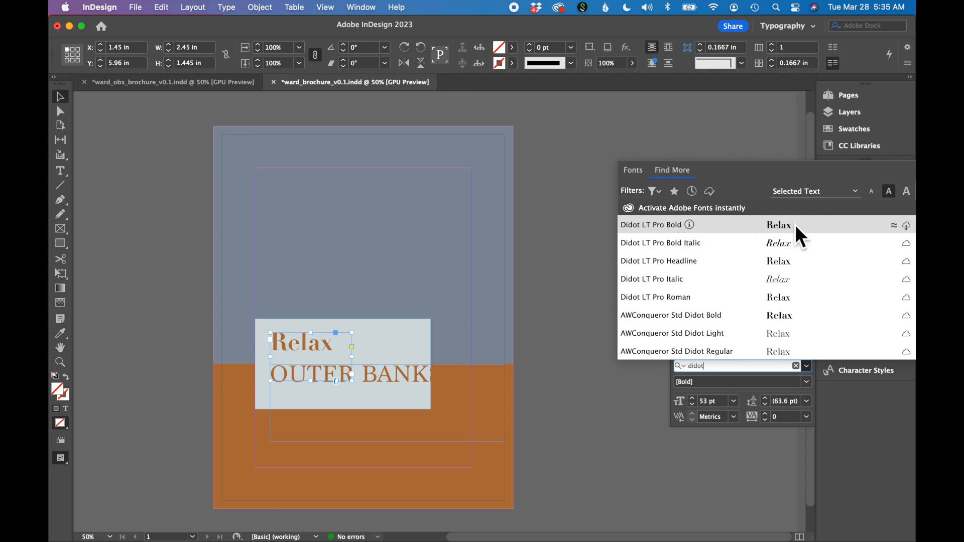
pyautogui.moveTo(695, 240)
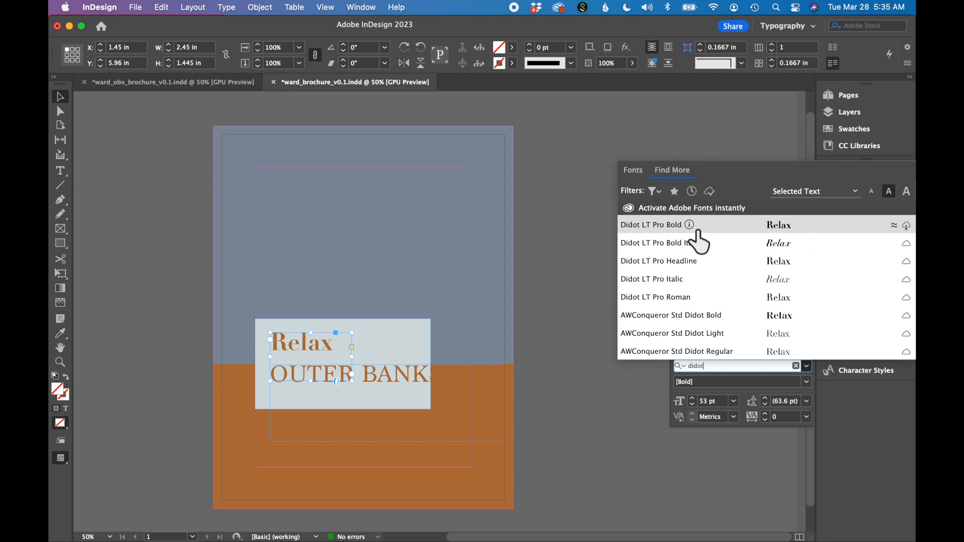
pyautogui.moveTo(790, 240)
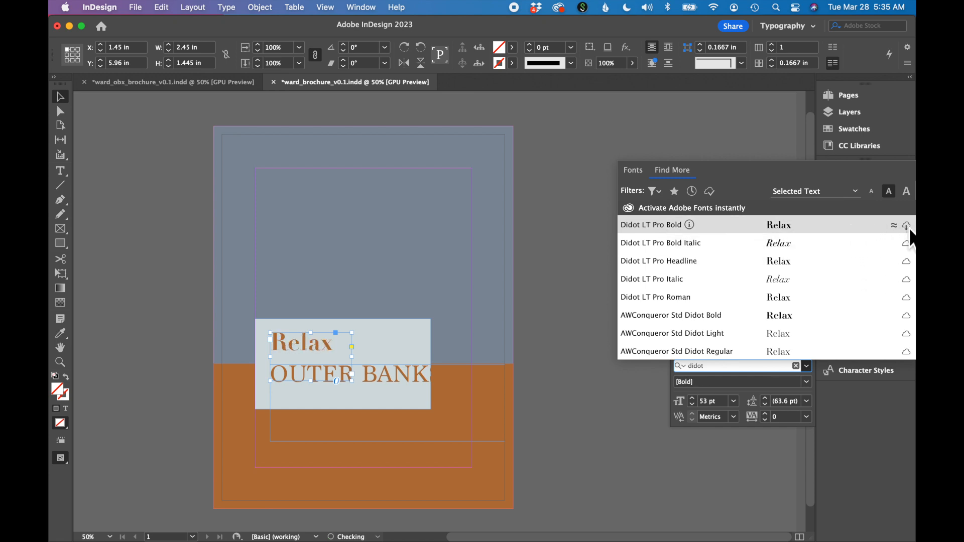
pyautogui.moveTo(906, 224)
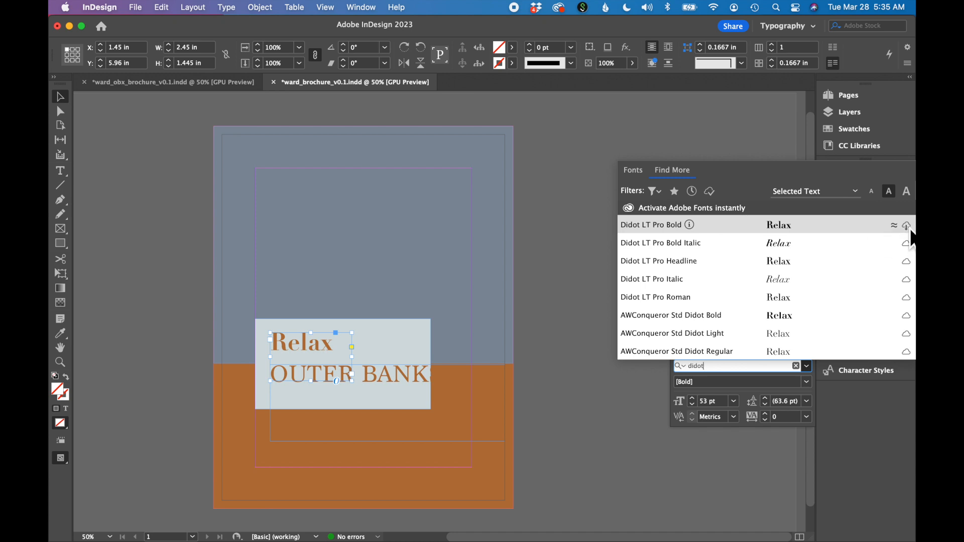
pyautogui.moveTo(910, 240)
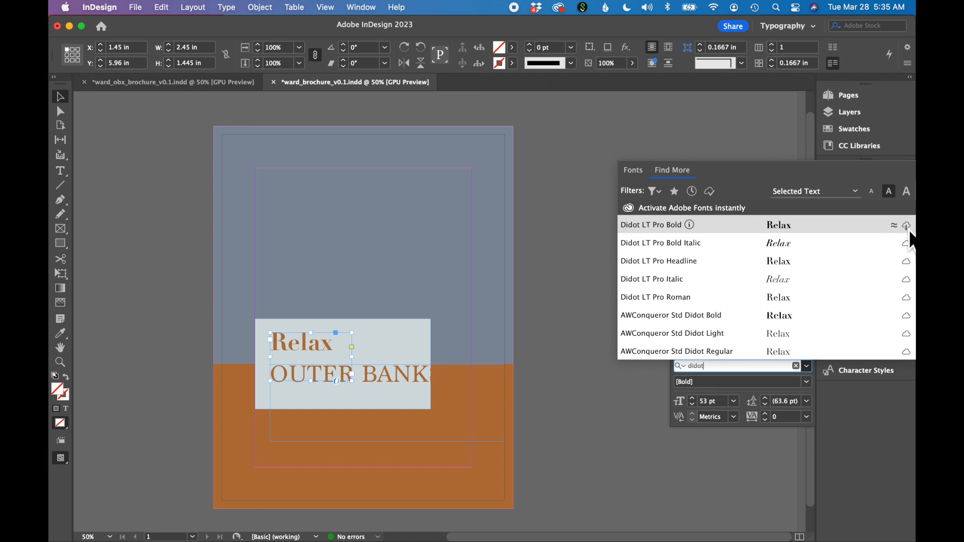
# Activate Didot LT Pro Bold from Adobe Fonts via its cloud icon.
pyautogui.click(661, 242)
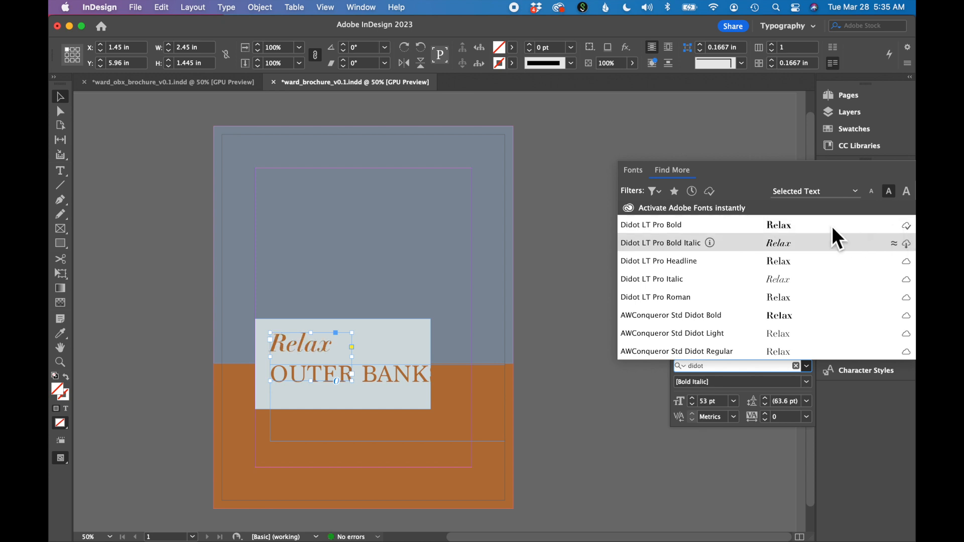
pyautogui.moveTo(867, 264)
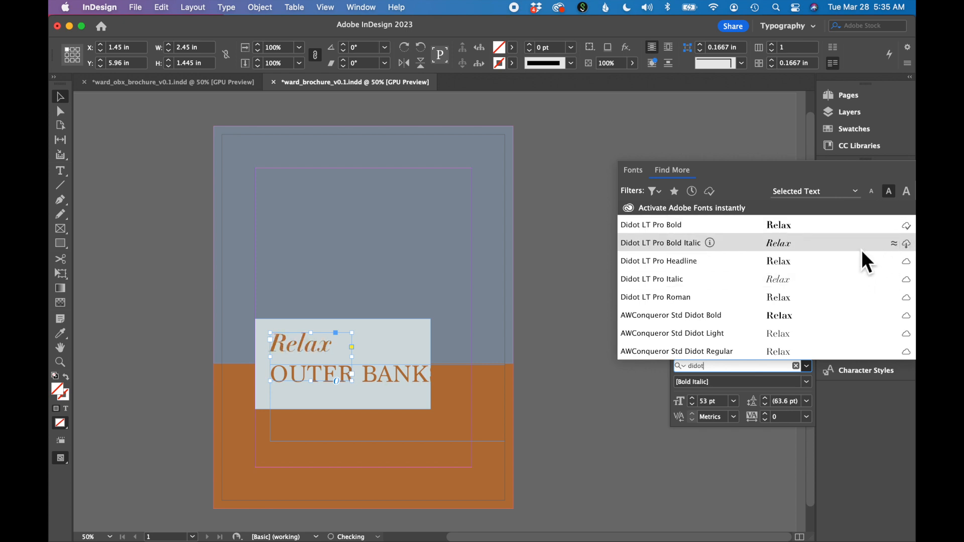
pyautogui.click(673, 351)
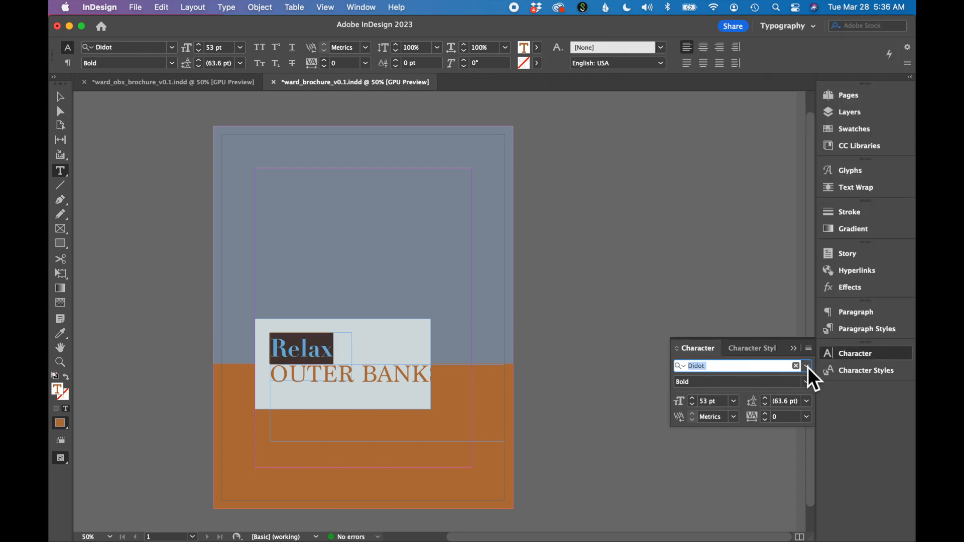
# Apply Didot LT Pro Bold to the word Relax and return to the Selection tool.
pyautogui.click(808, 366)
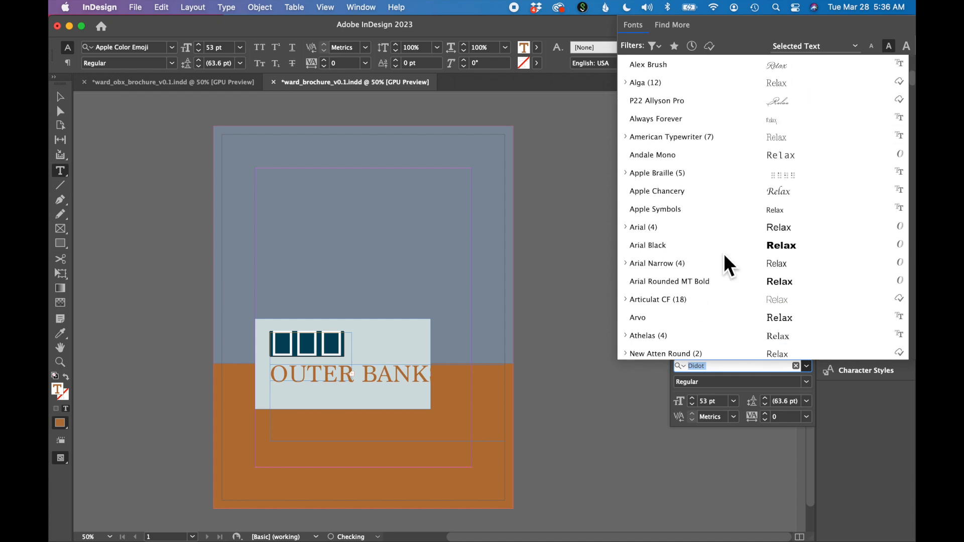
pyautogui.scroll(-3)
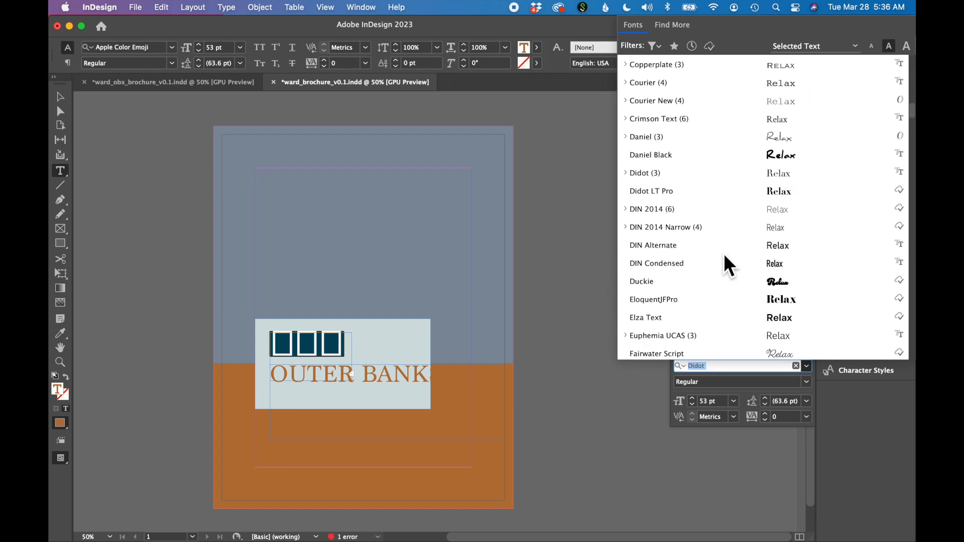
pyautogui.scroll(3)
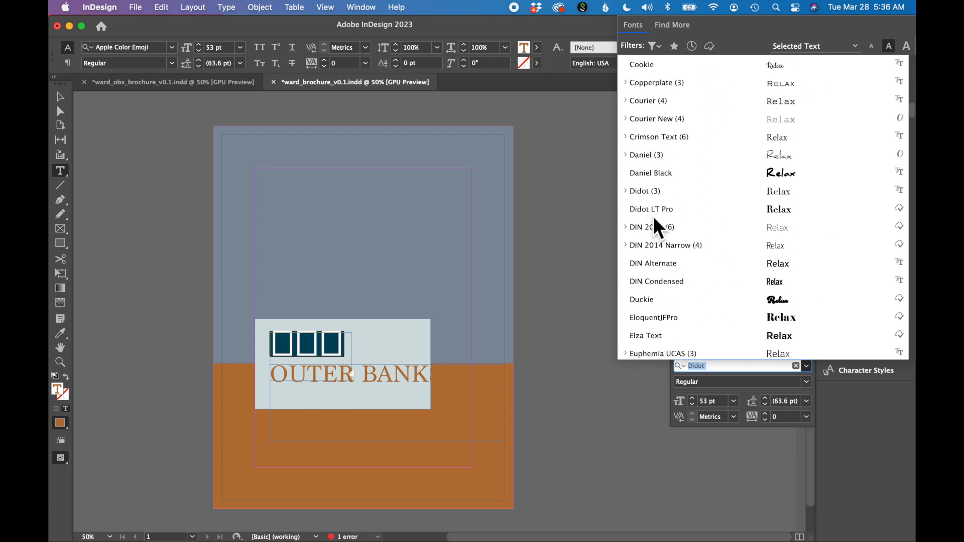
pyautogui.moveTo(670, 218)
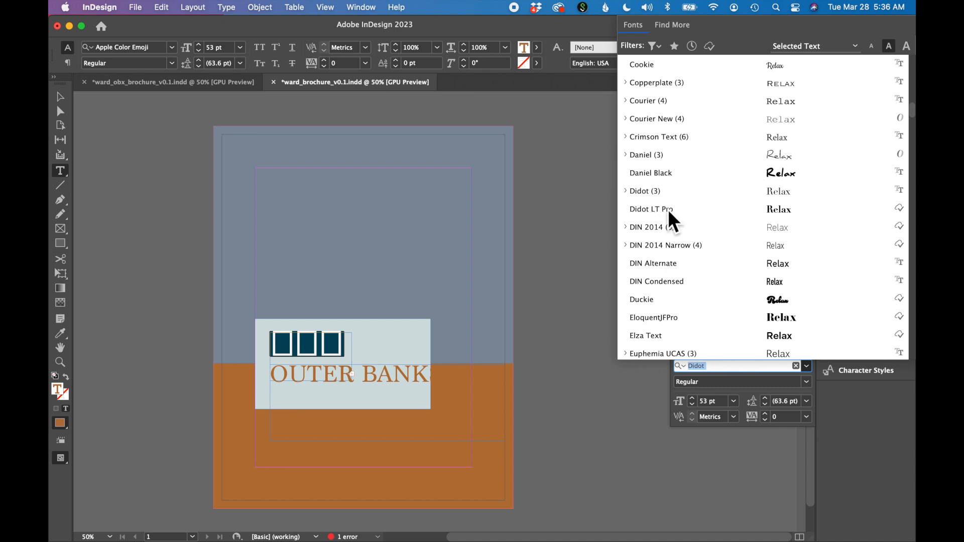
pyautogui.click(651, 209)
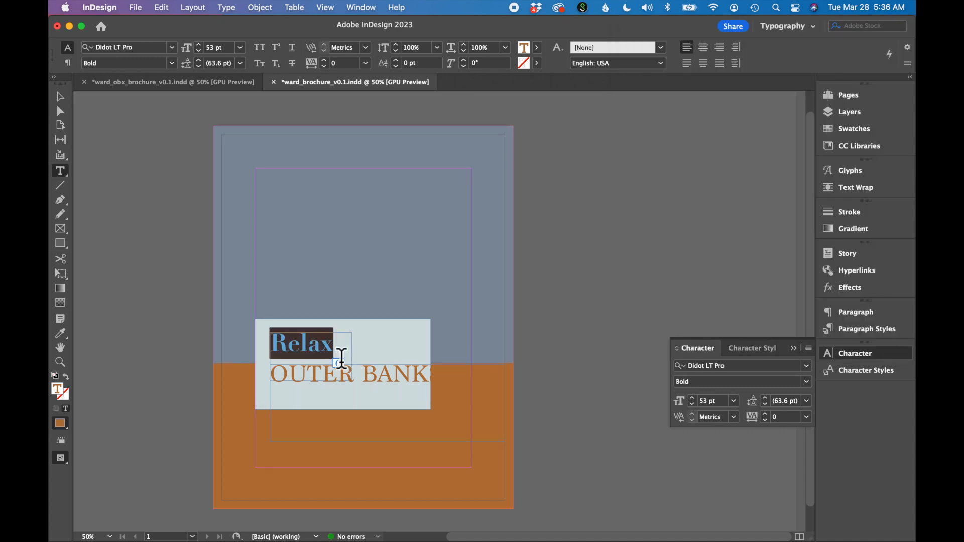
pyautogui.click(60, 98)
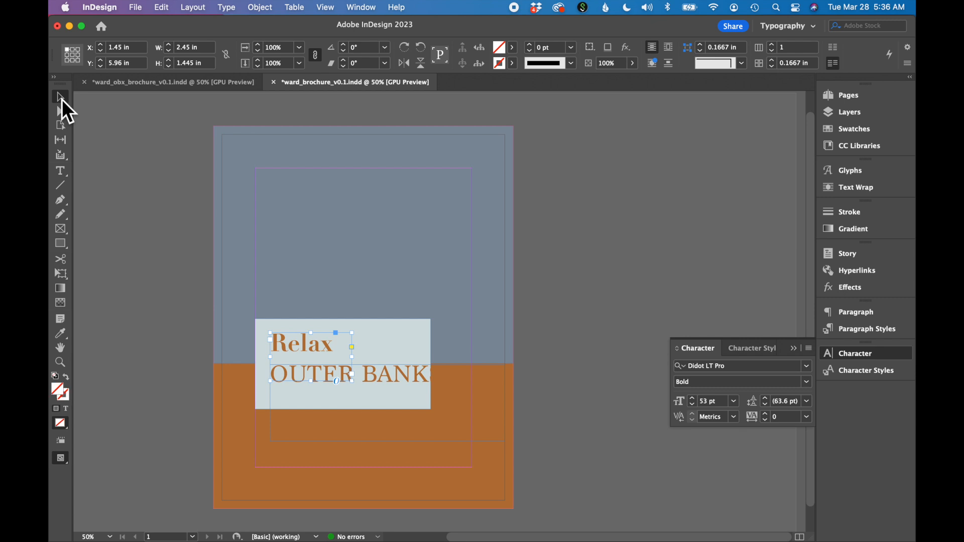
# Select the OUTER BANKS frame and list the Roboto styles from Adobe Fonts to activate Roboto Light.
pyautogui.click(388, 387)
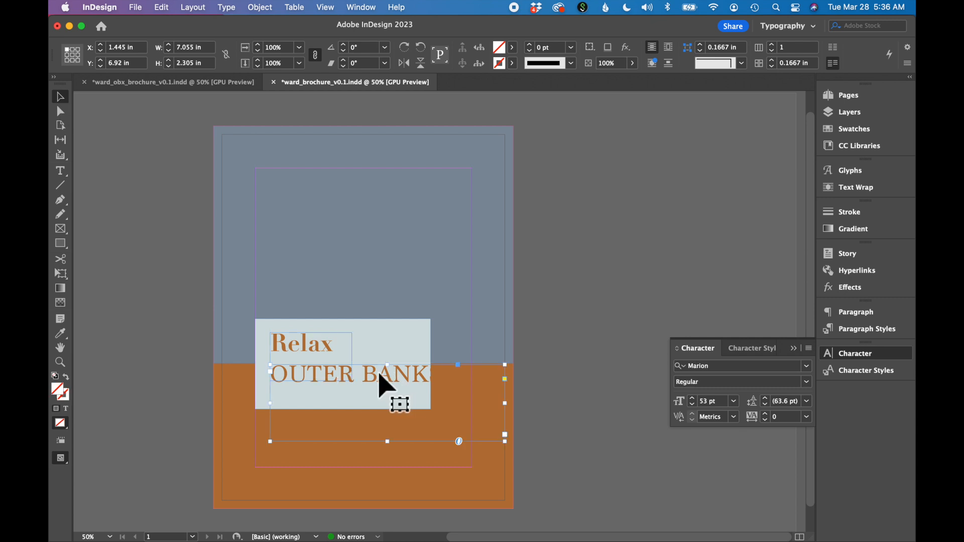
pyautogui.moveTo(762, 418)
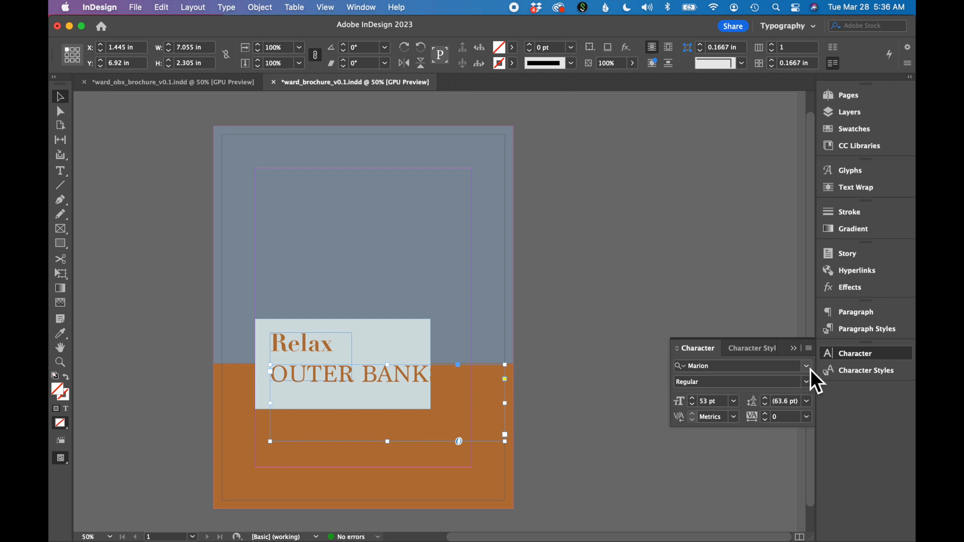
pyautogui.click(807, 365)
pyautogui.write('robo')
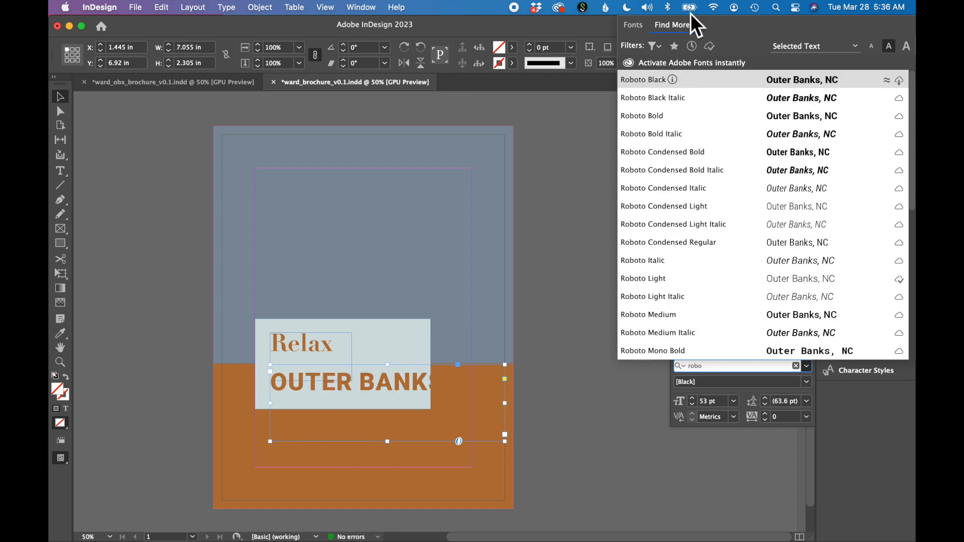
pyautogui.click(673, 224)
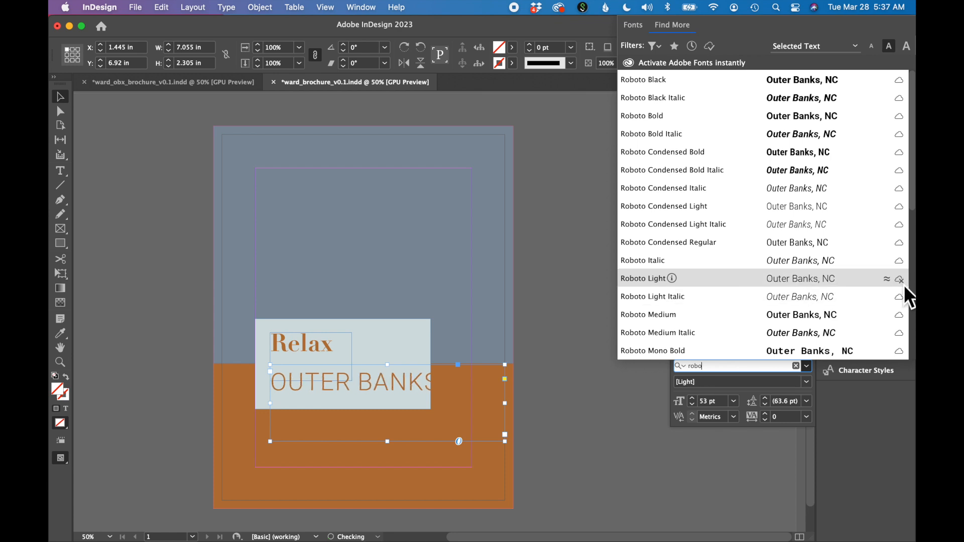
pyautogui.moveTo(891, 295)
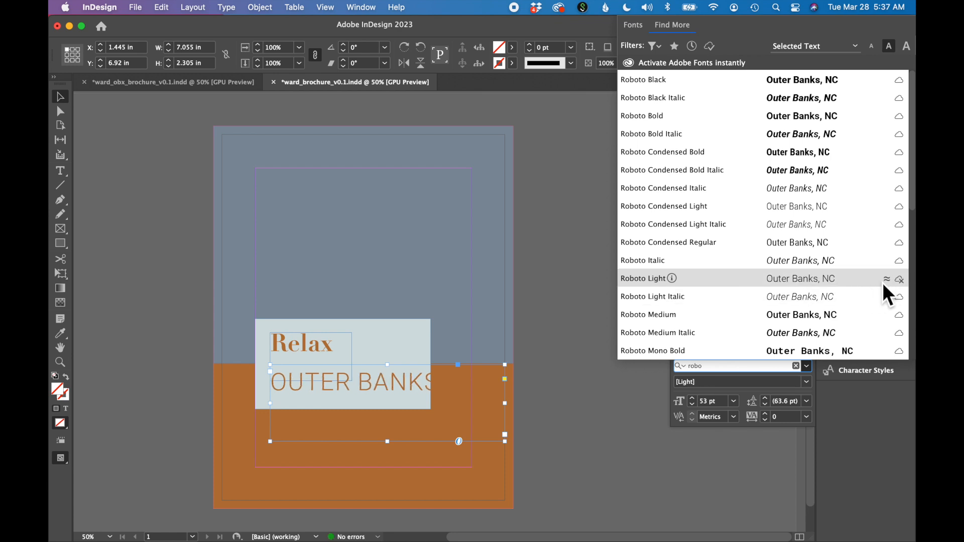
pyautogui.moveTo(785, 333)
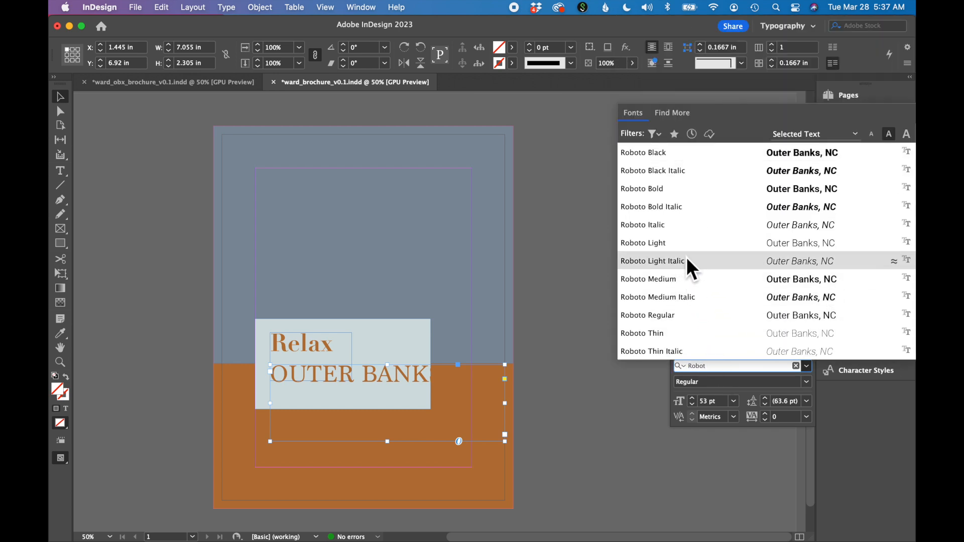
pyautogui.moveTo(687, 247)
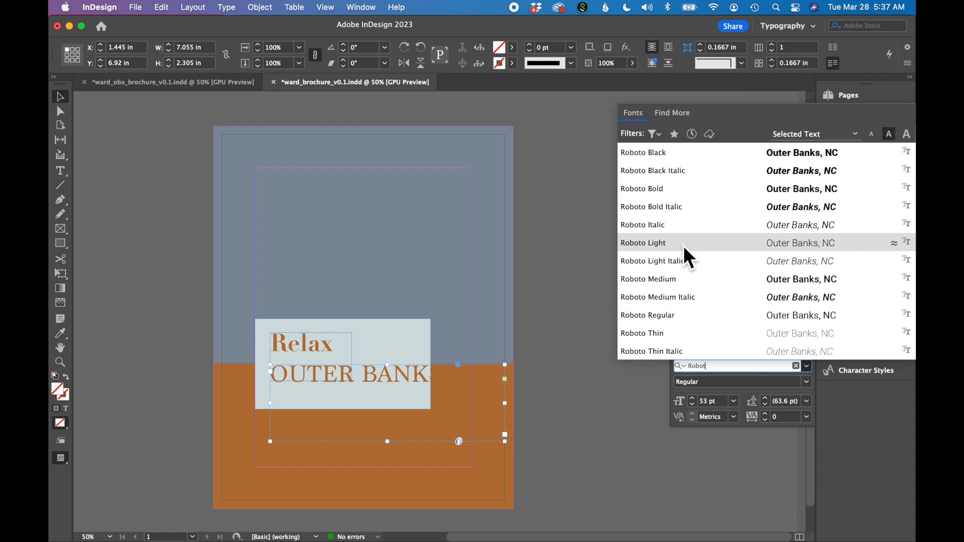